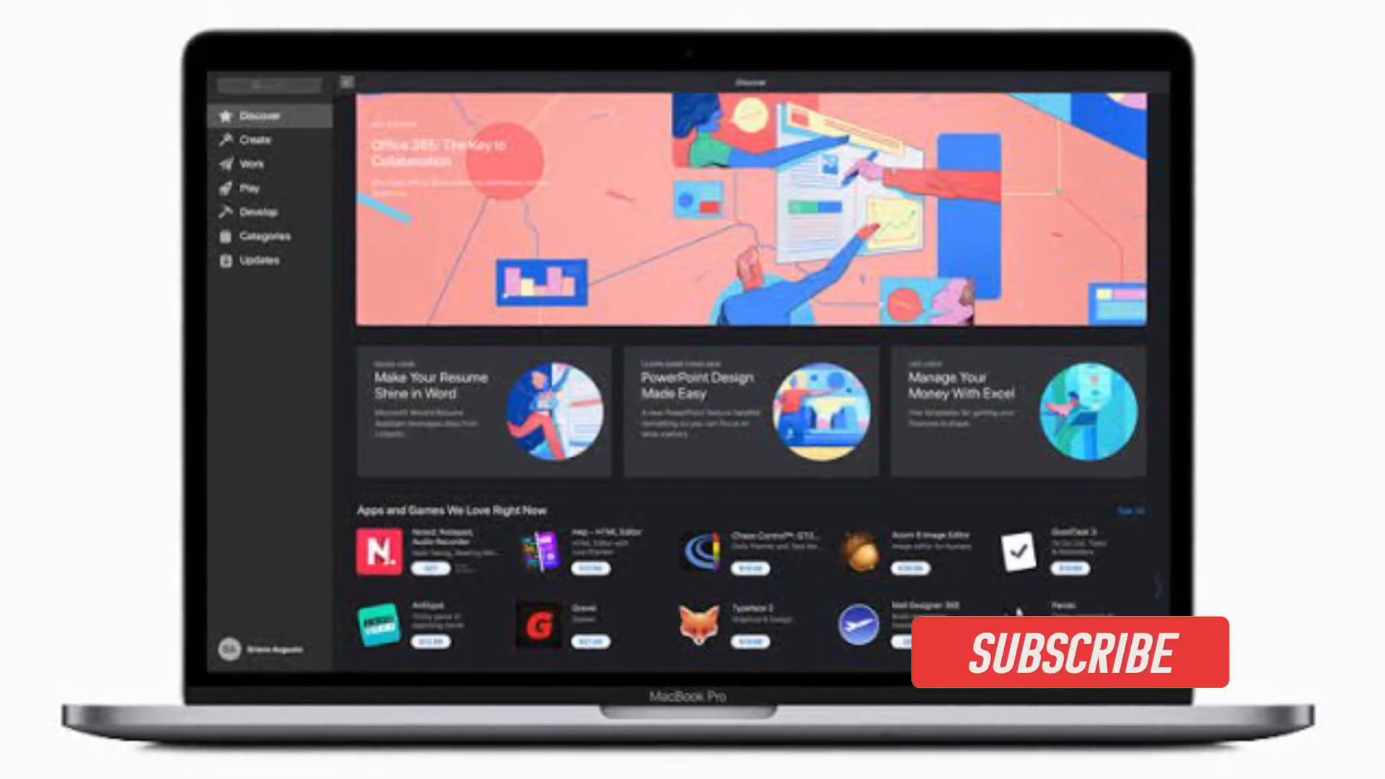
{"action": "left_click", "coordinate": [1074, 652]}
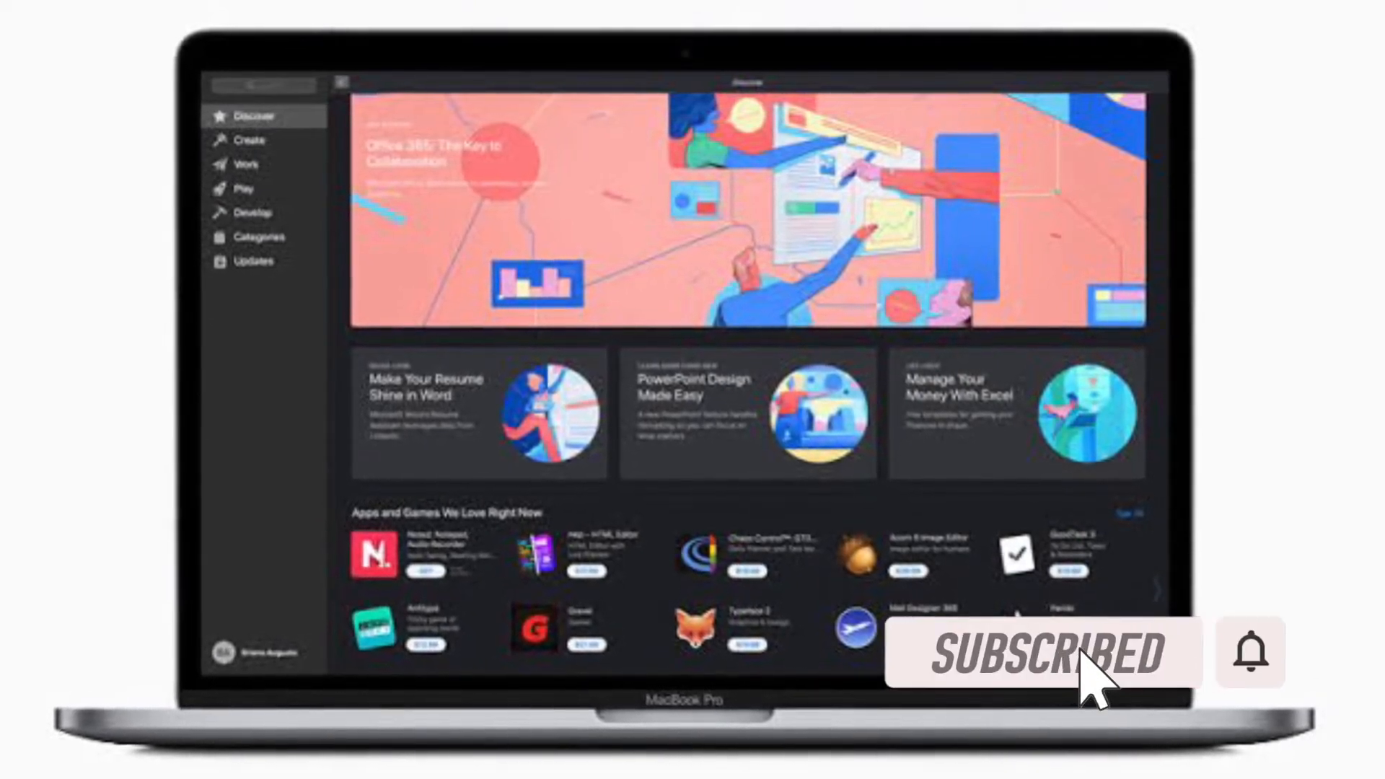